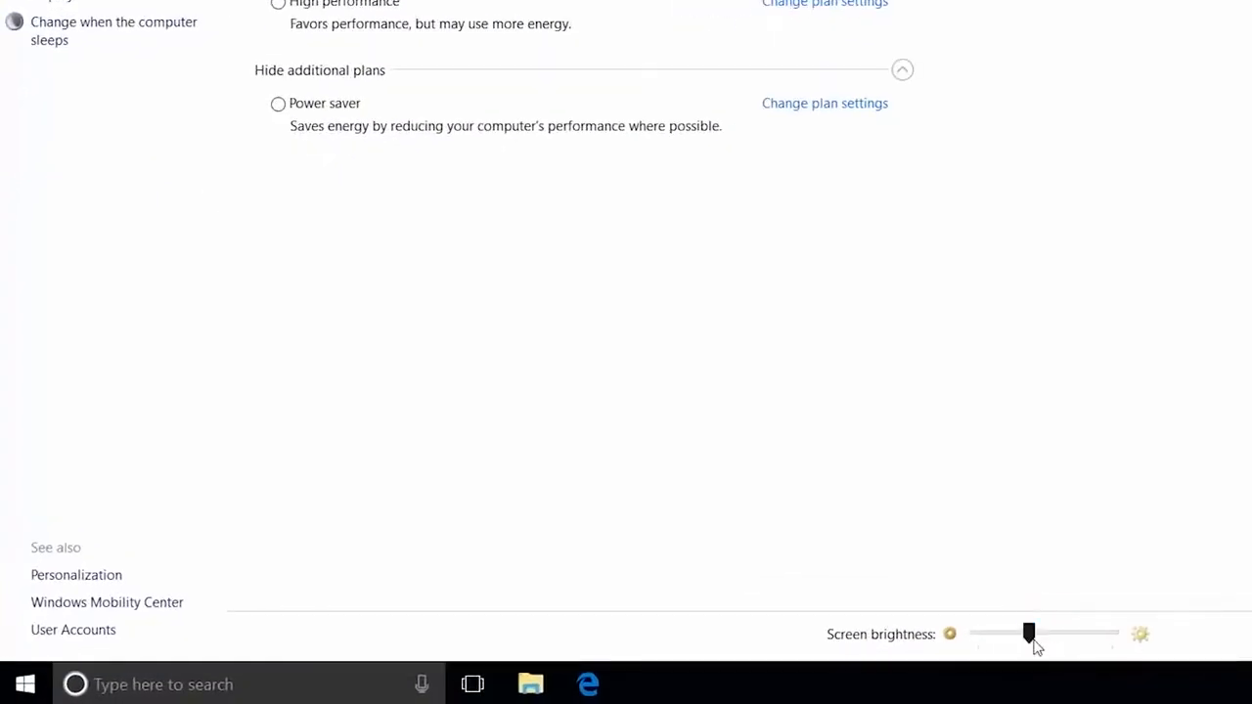
# - Lower the screen brightness slider and bring up Windows Mobility Center's quick device settings
pyautogui.moveTo(1029, 634); pyautogui.dragTo(1002, 634)
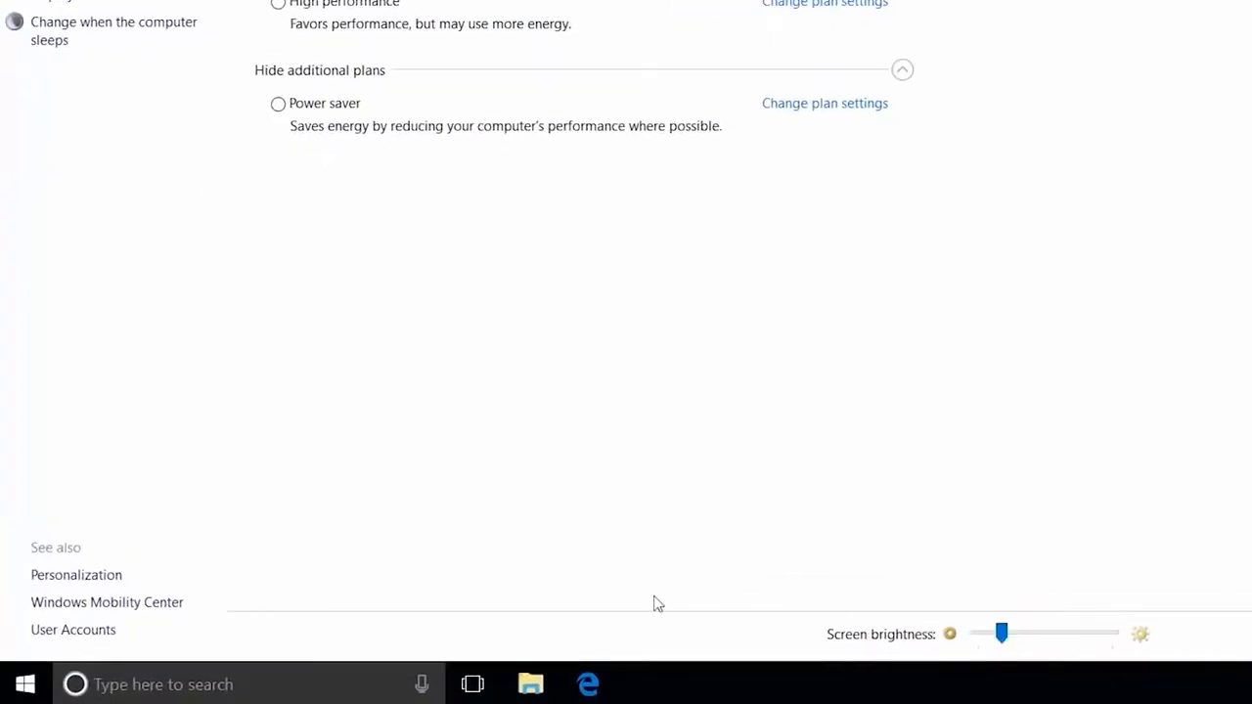
pyautogui.click(105, 603)
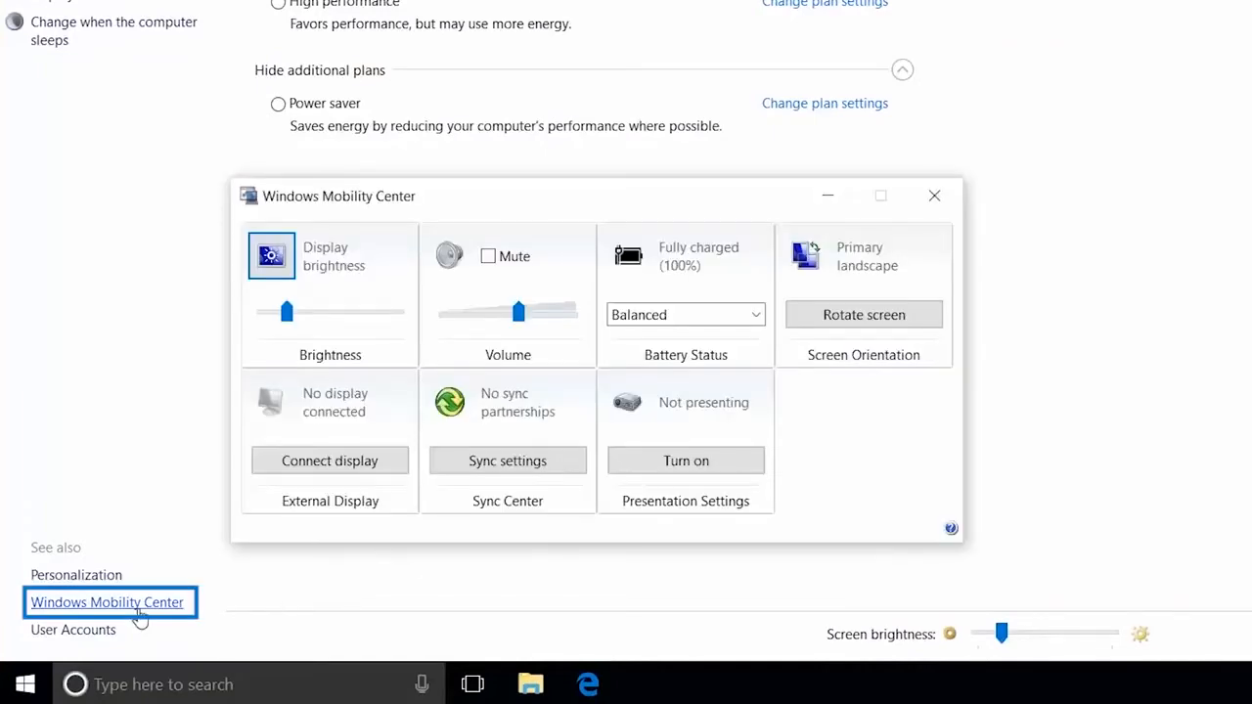
pyautogui.click(763, 675)
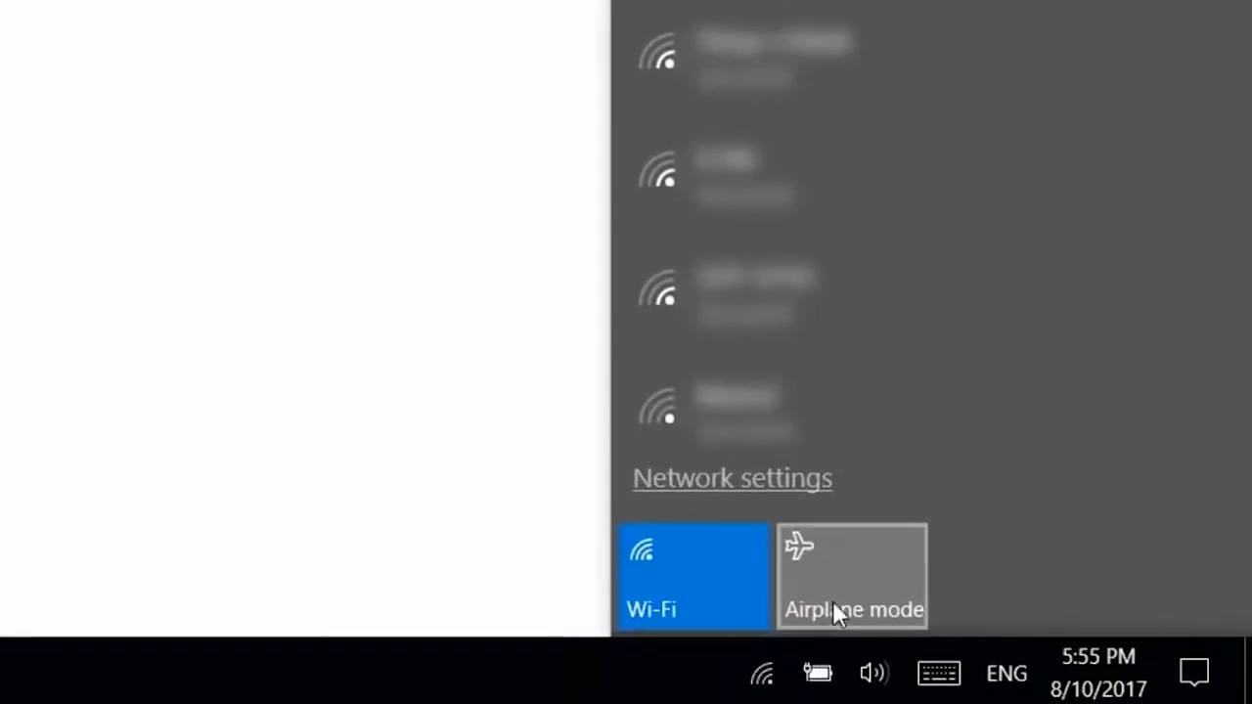
# - Turn on Airplane mode from the network flyout to save battery
pyautogui.click(851, 575)
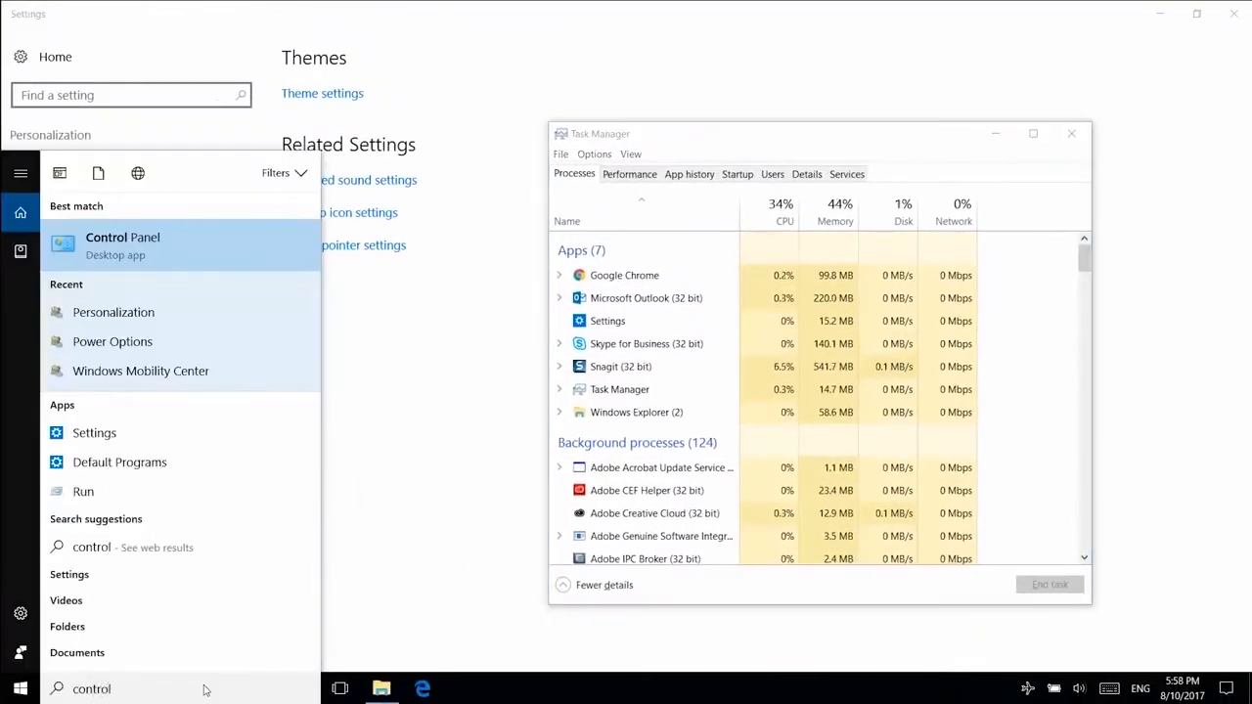
# - Choose the Power saver plan in Control Panel and accept its advanced power settings with OK
pyautogui.click(122, 236)
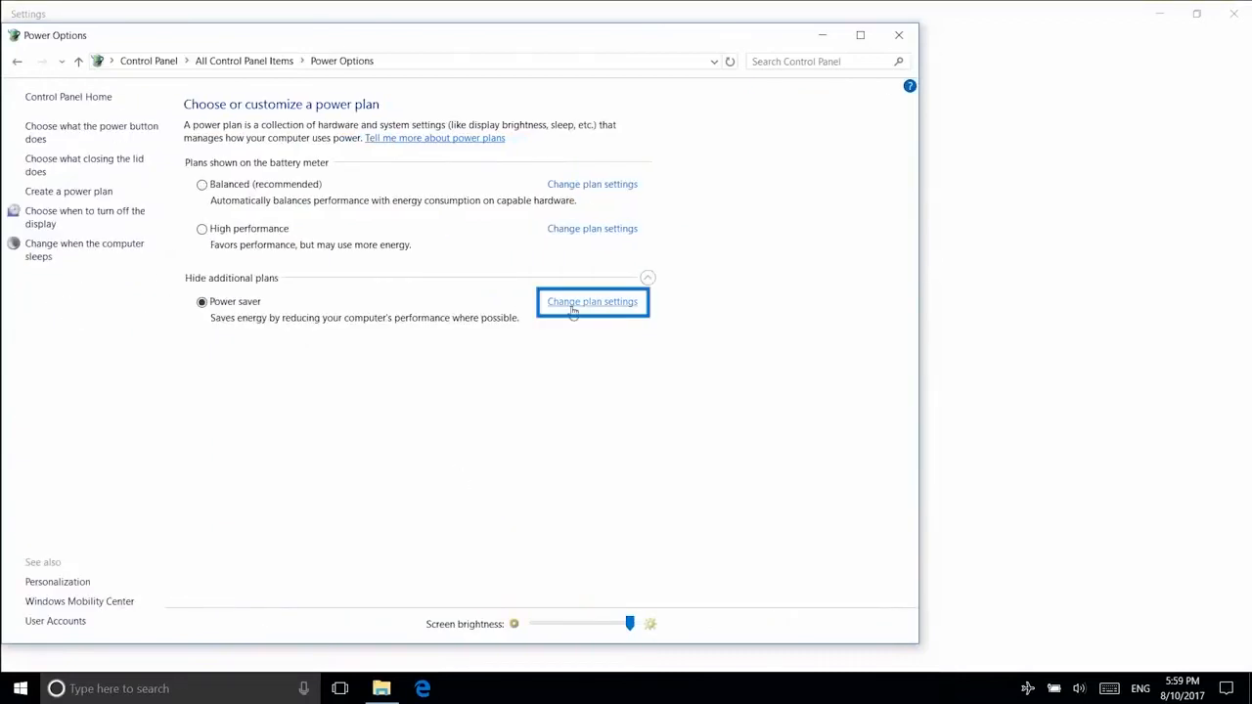
pyautogui.click(591, 301)
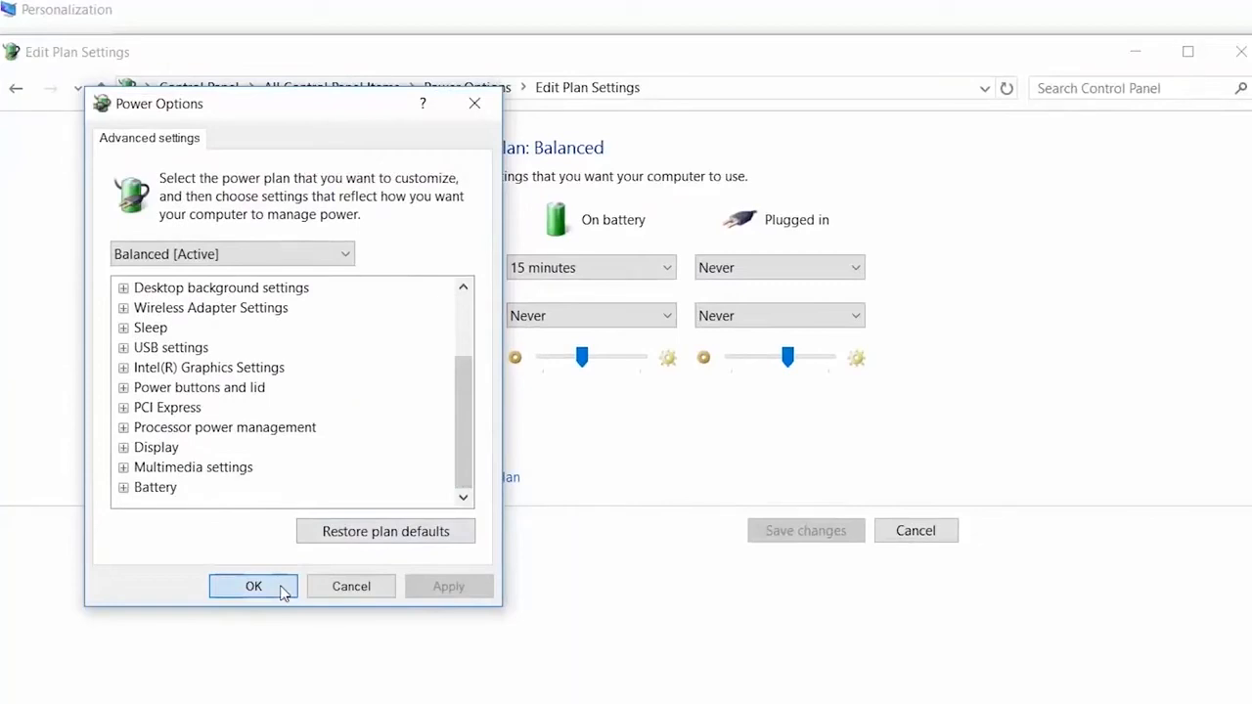
pyautogui.click(254, 587)
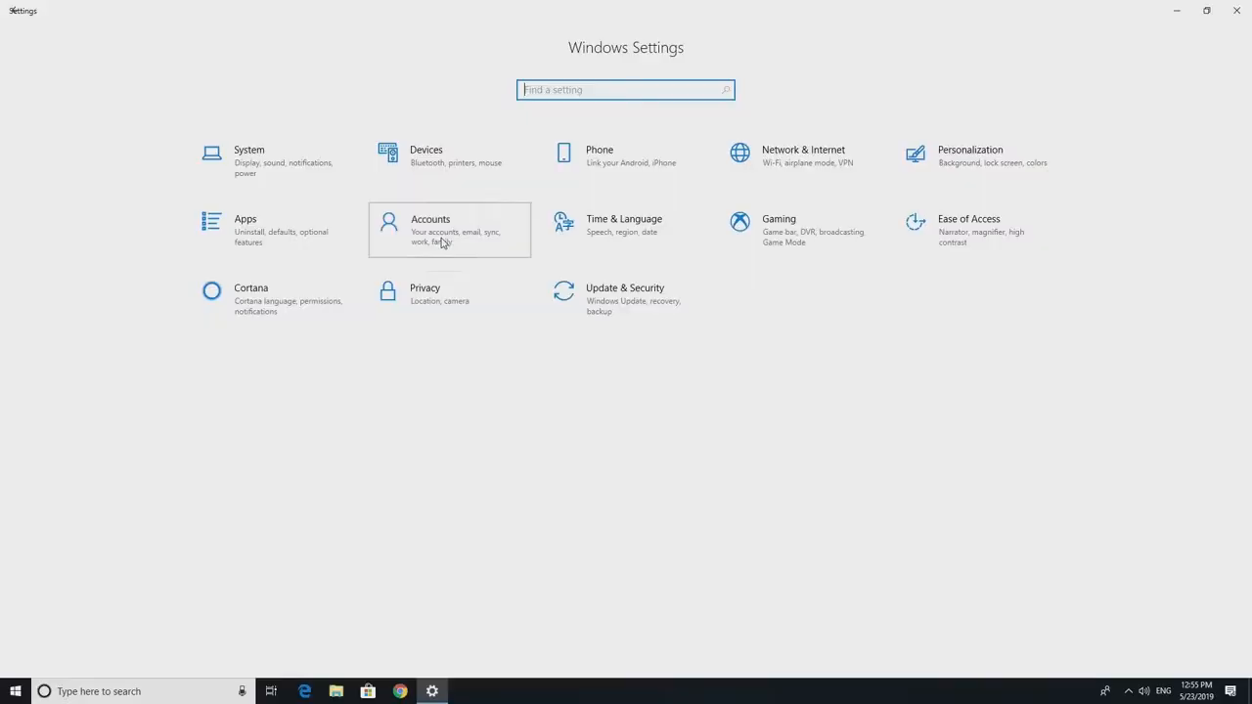
# - Turn off Contacts syncing in the Outlook account's mailbox sync settings under Email & app accounts
pyautogui.click(449, 231)
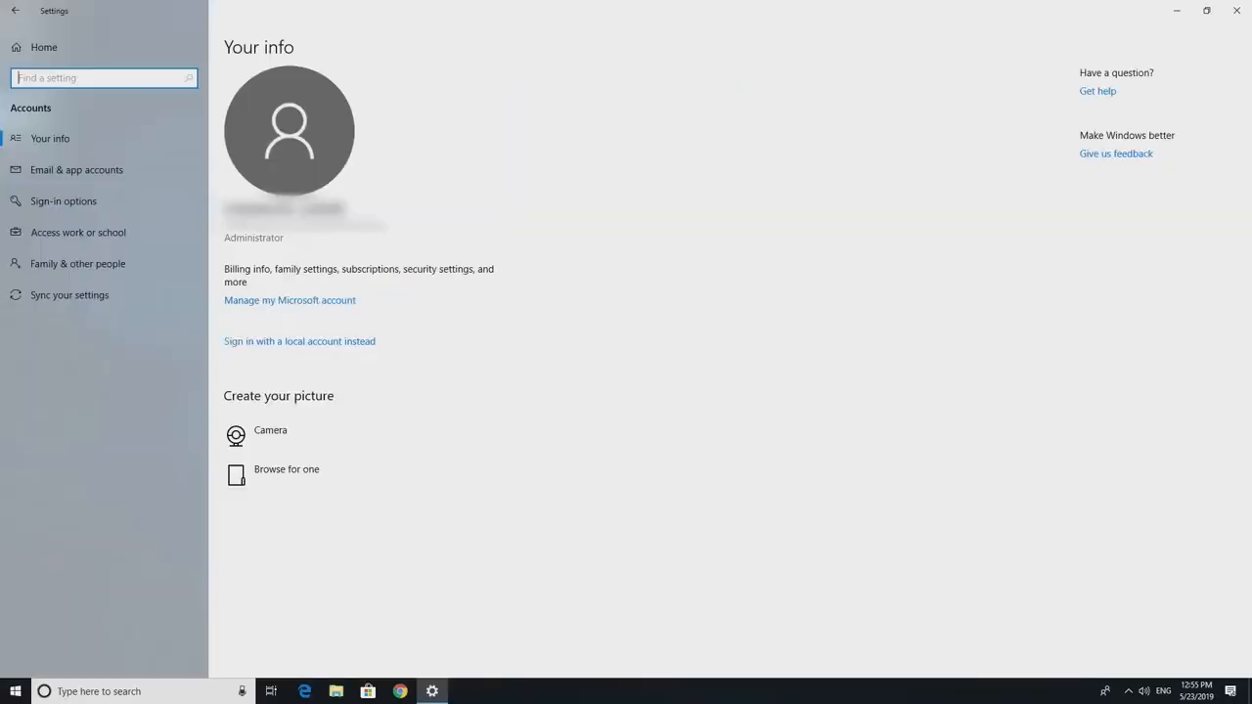
pyautogui.click(77, 168)
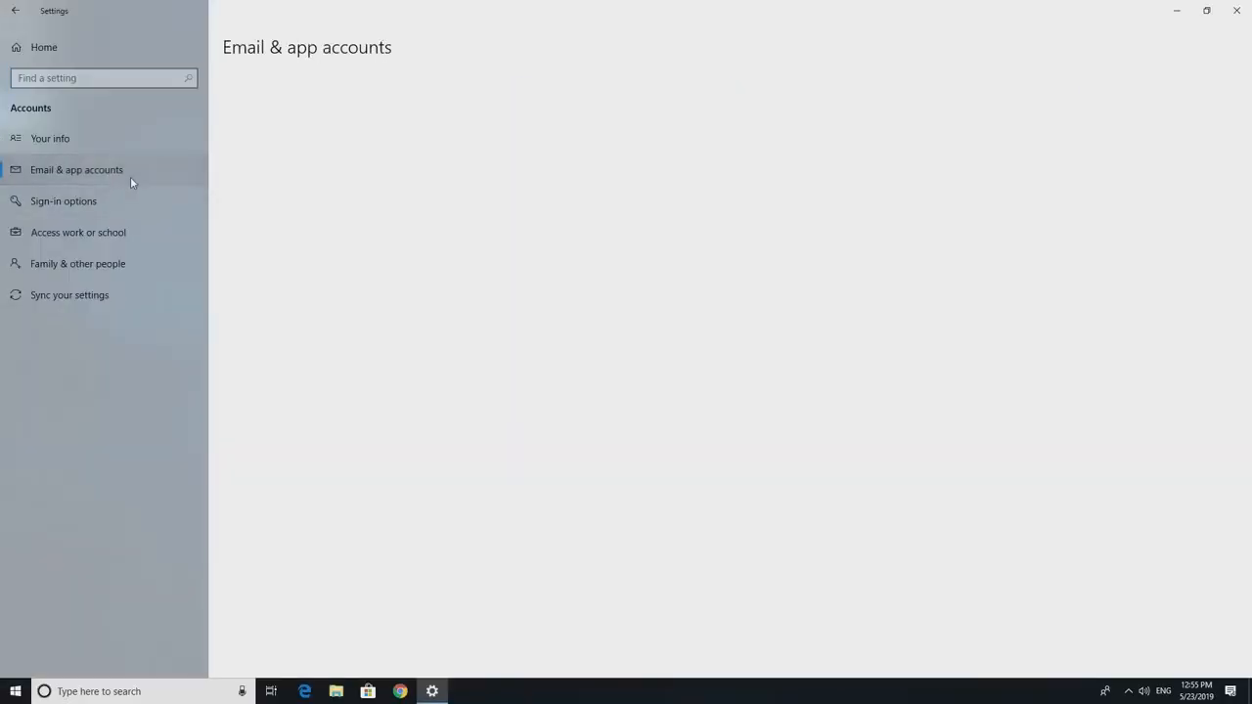
pyautogui.click(76, 168)
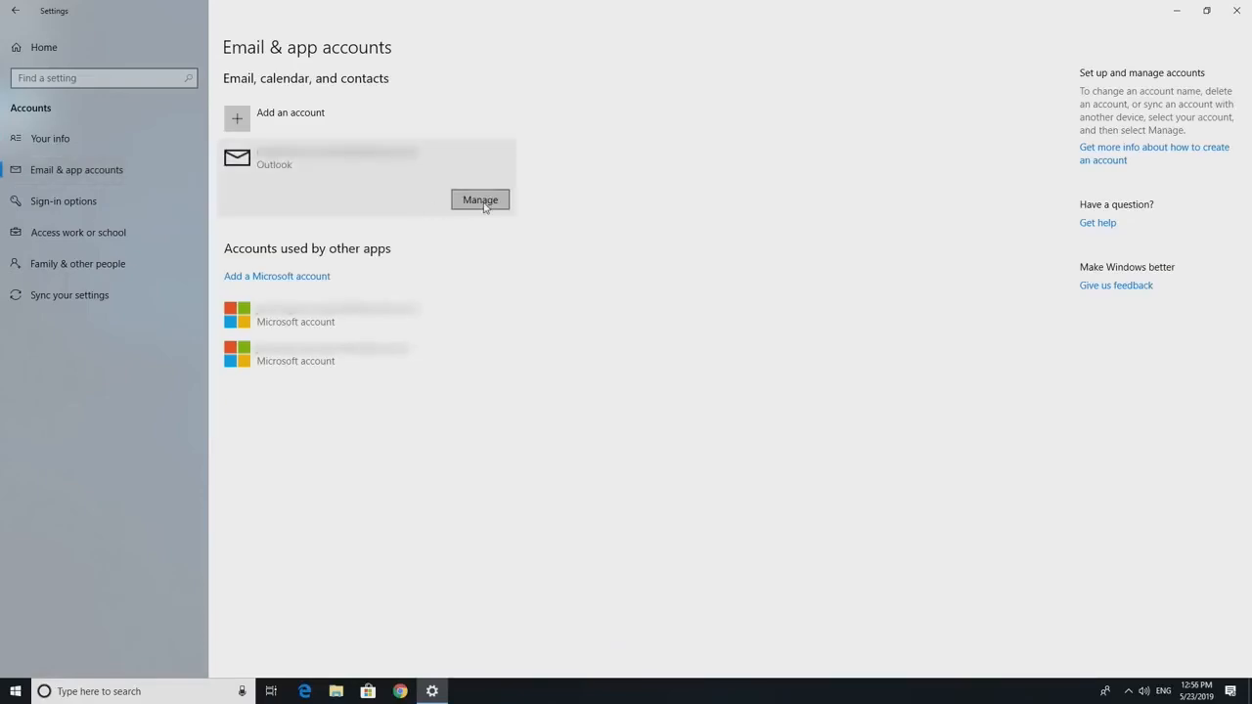
pyautogui.click(479, 199)
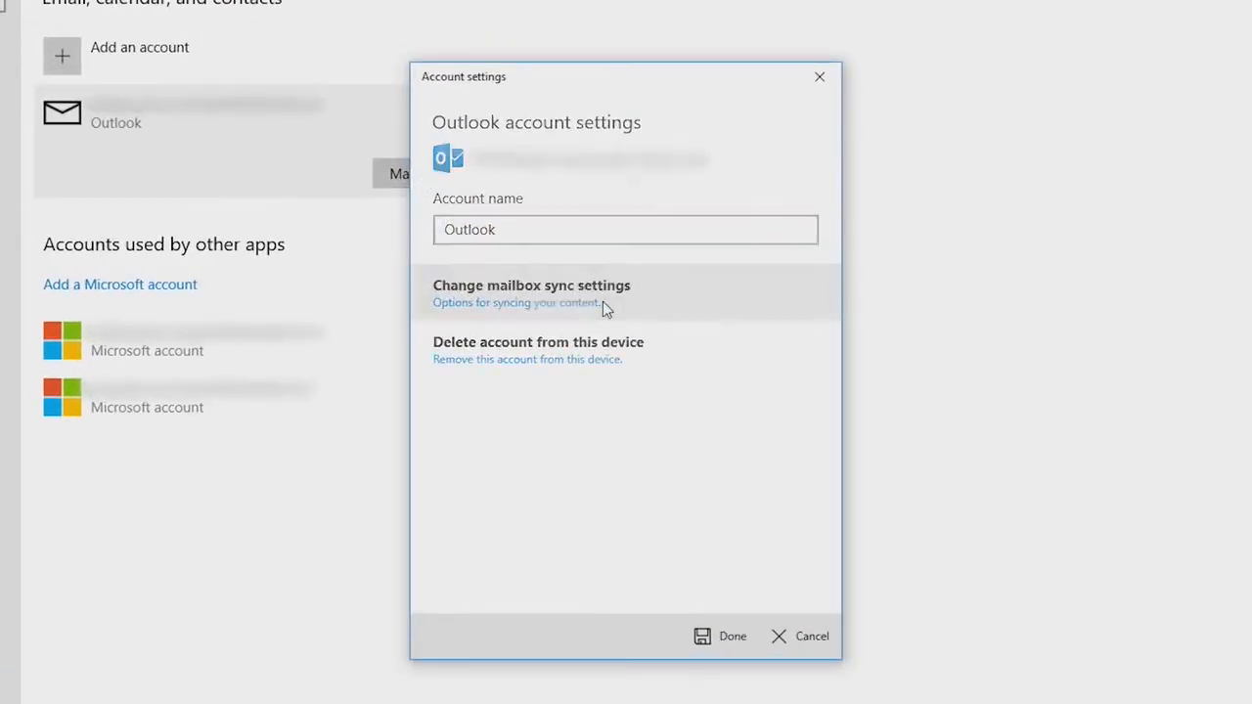
pyautogui.click(532, 286)
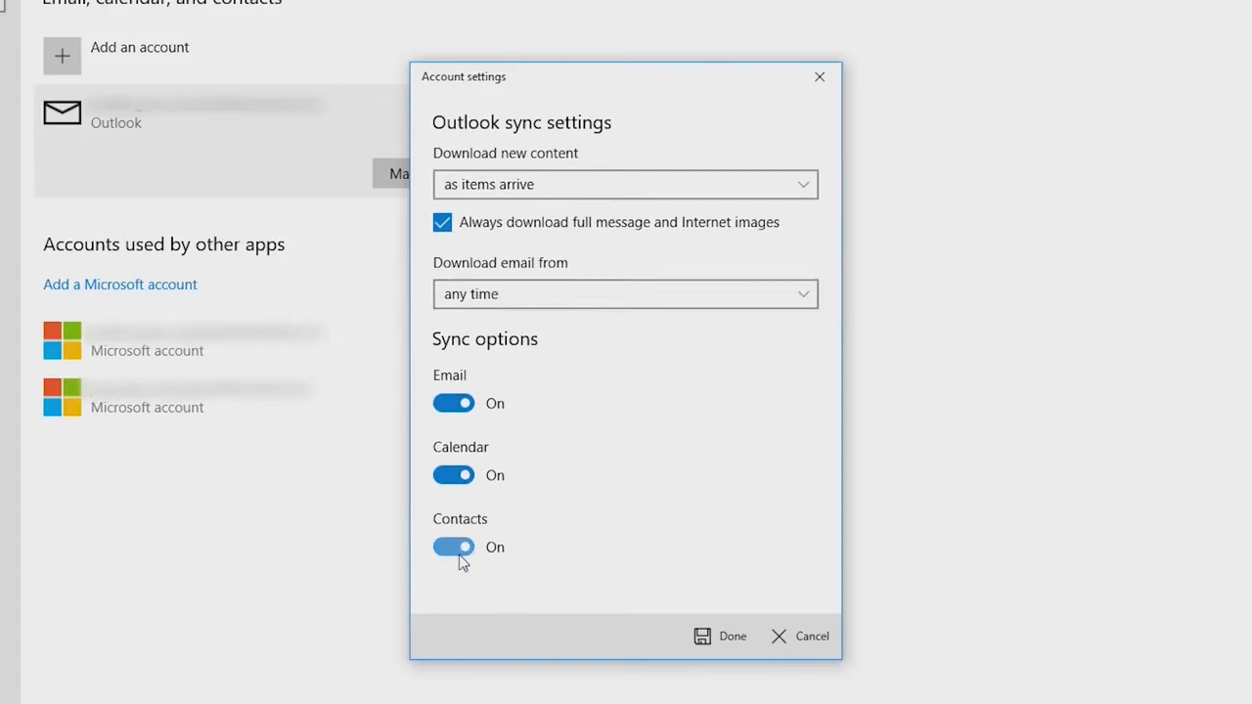
pyautogui.click(454, 403)
pyautogui.write('supportassist')
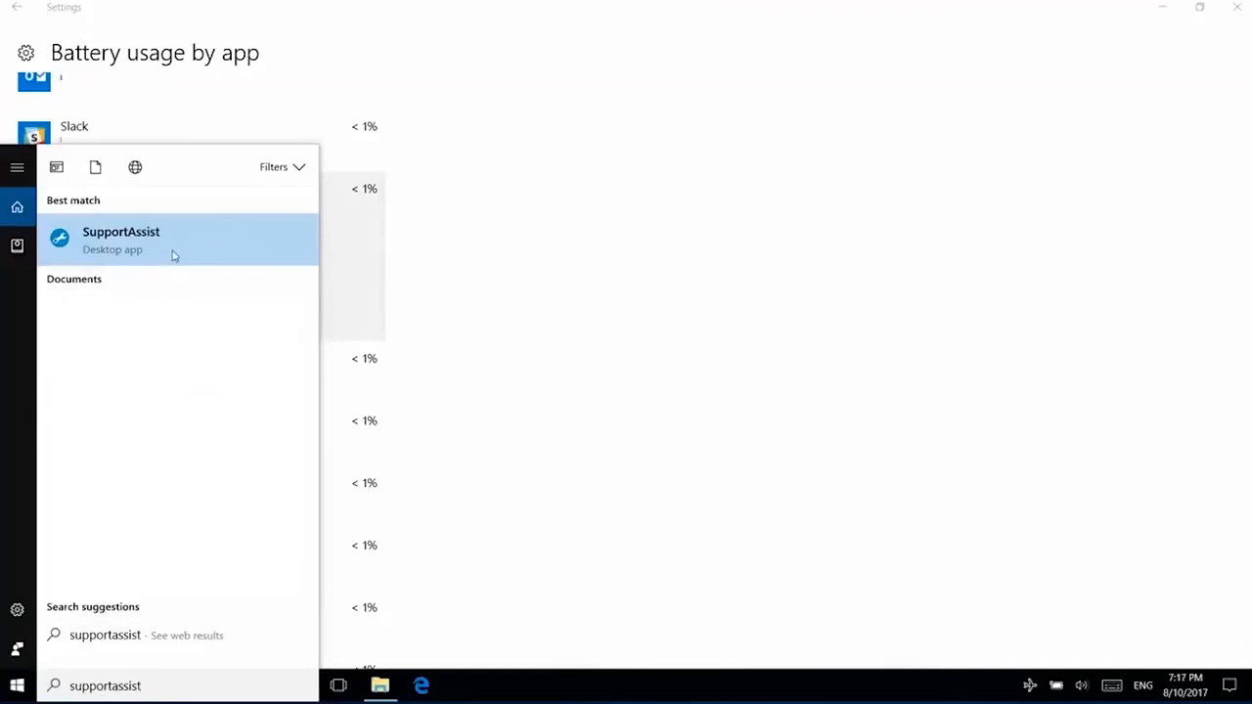
# - Launch Dell SupportAssist and browse the Troubleshooting hardware device list
pyautogui.click(122, 238)
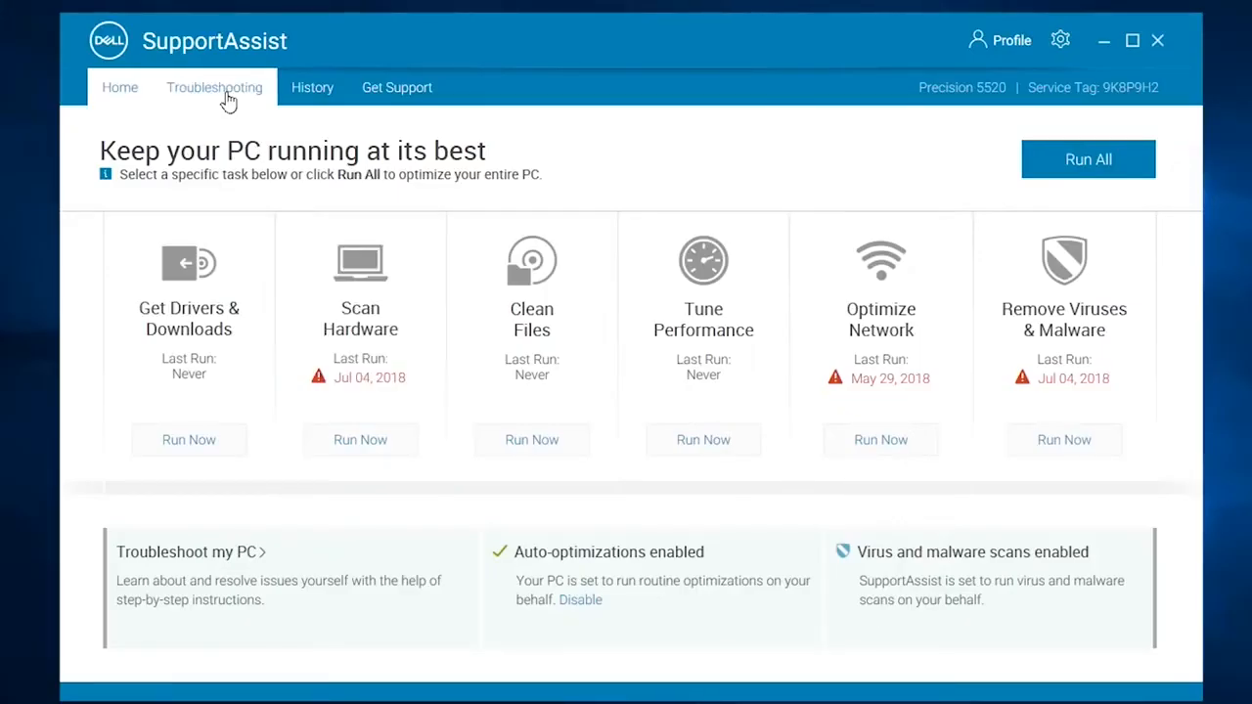
pyautogui.click(215, 86)
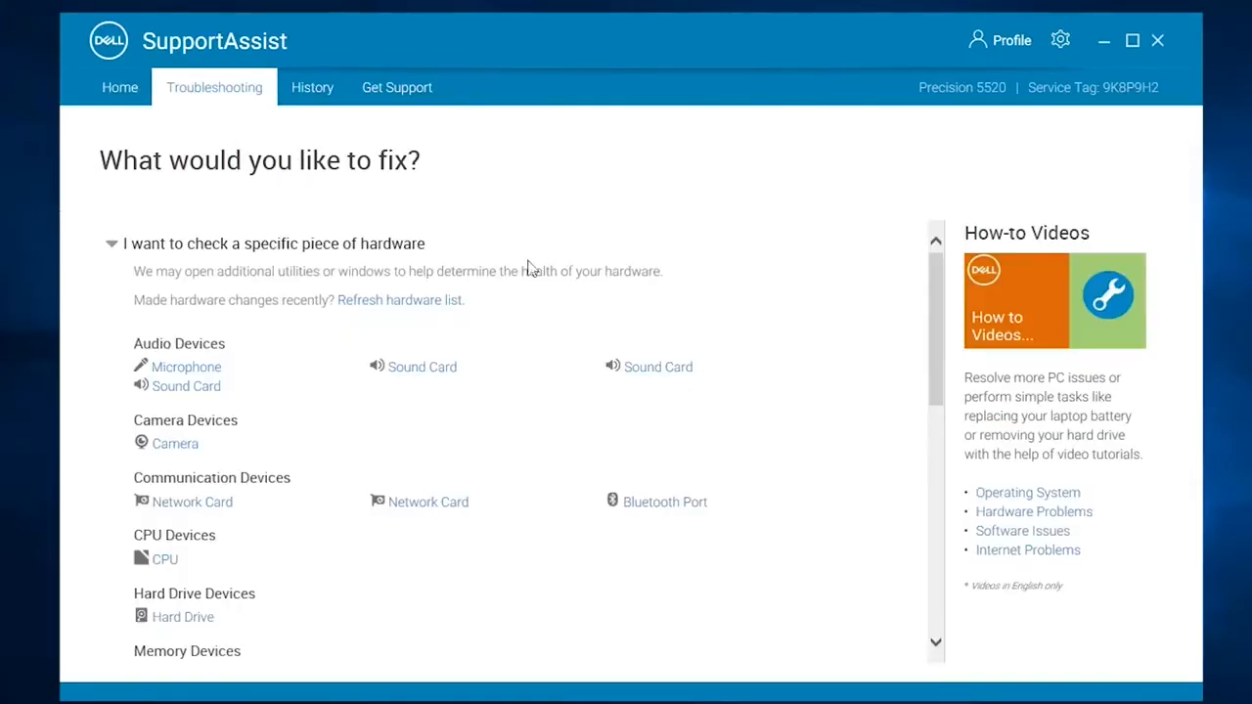
pyautogui.scroll(-3)
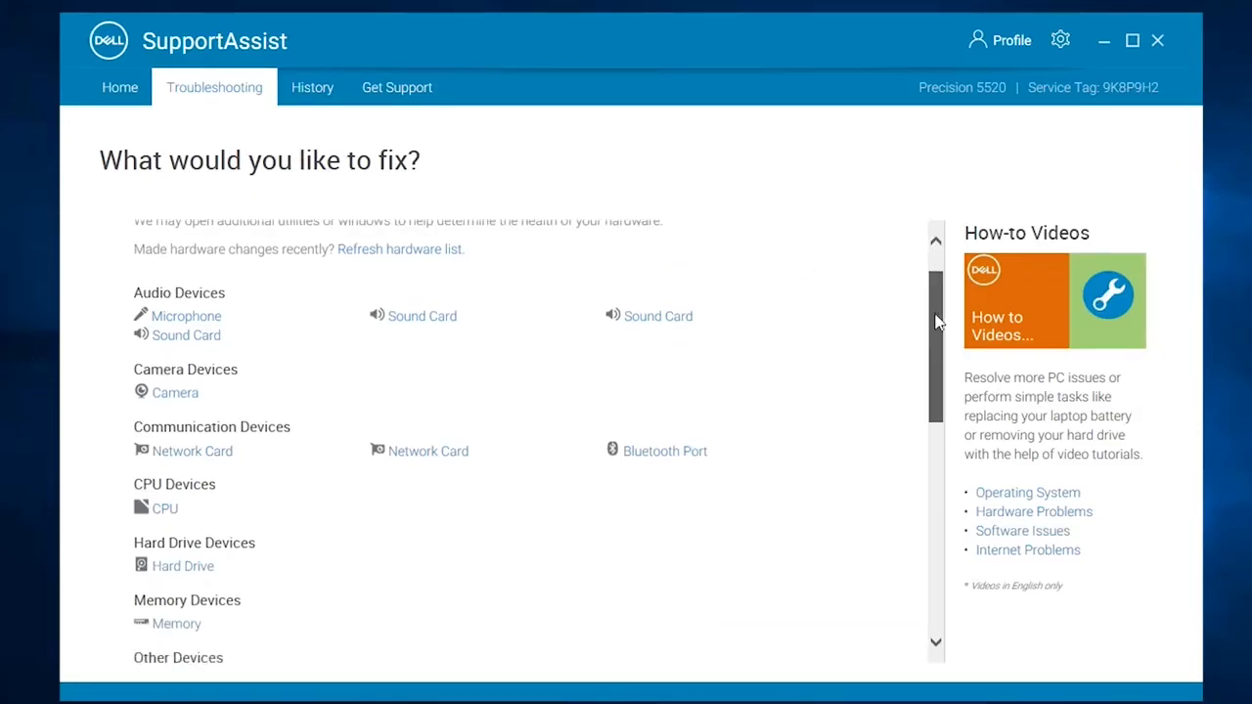